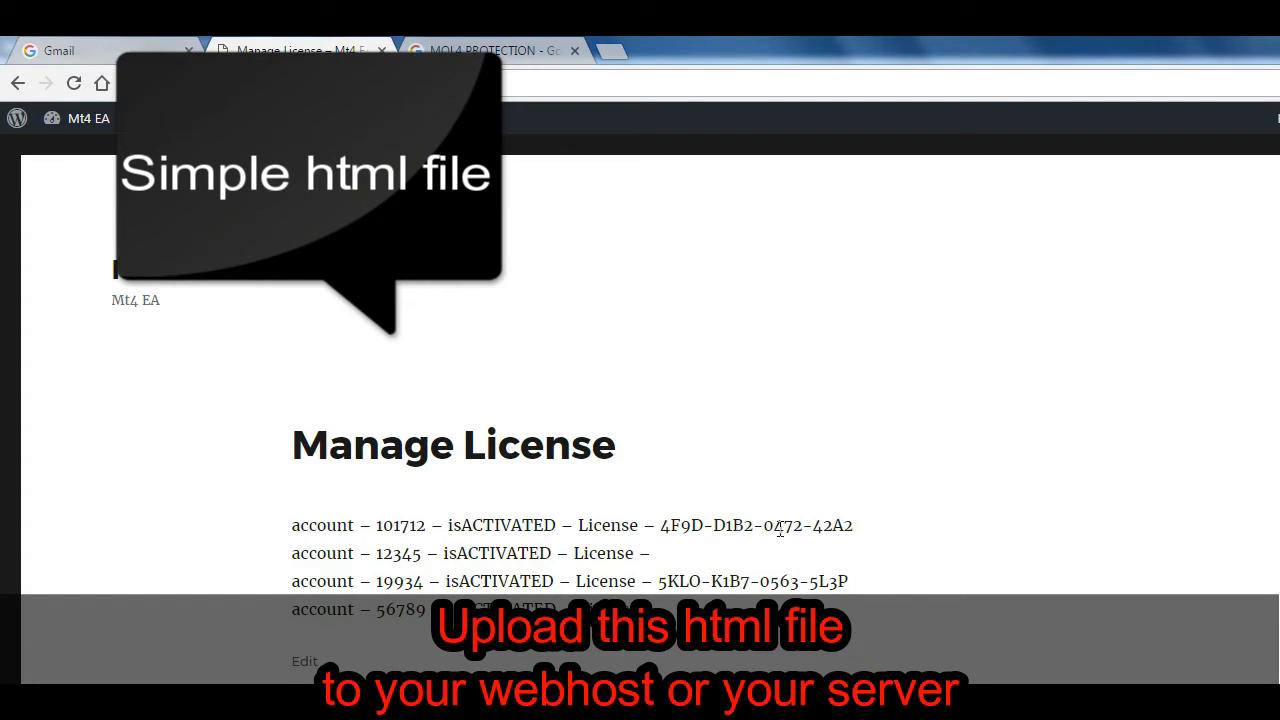
pyautogui.moveTo(325, 525); pyautogui.dragTo(853, 525)
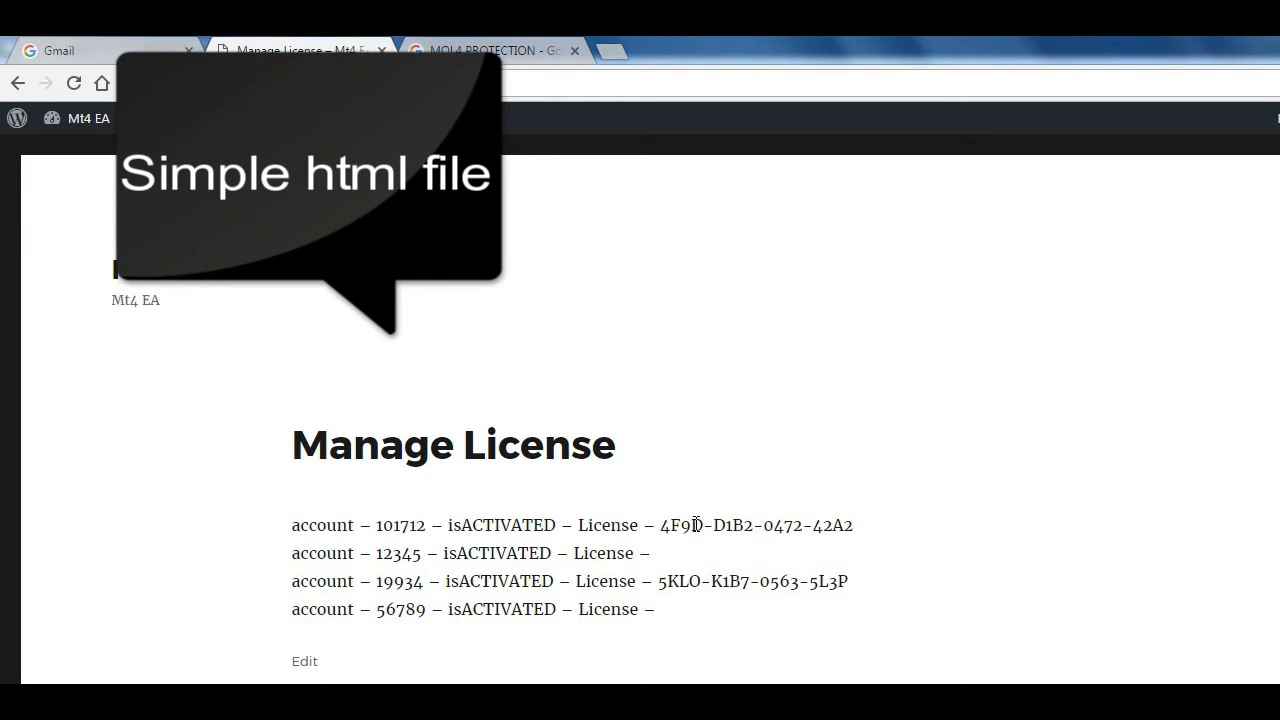
pyautogui.moveTo(660, 525); pyautogui.dragTo(854, 525)
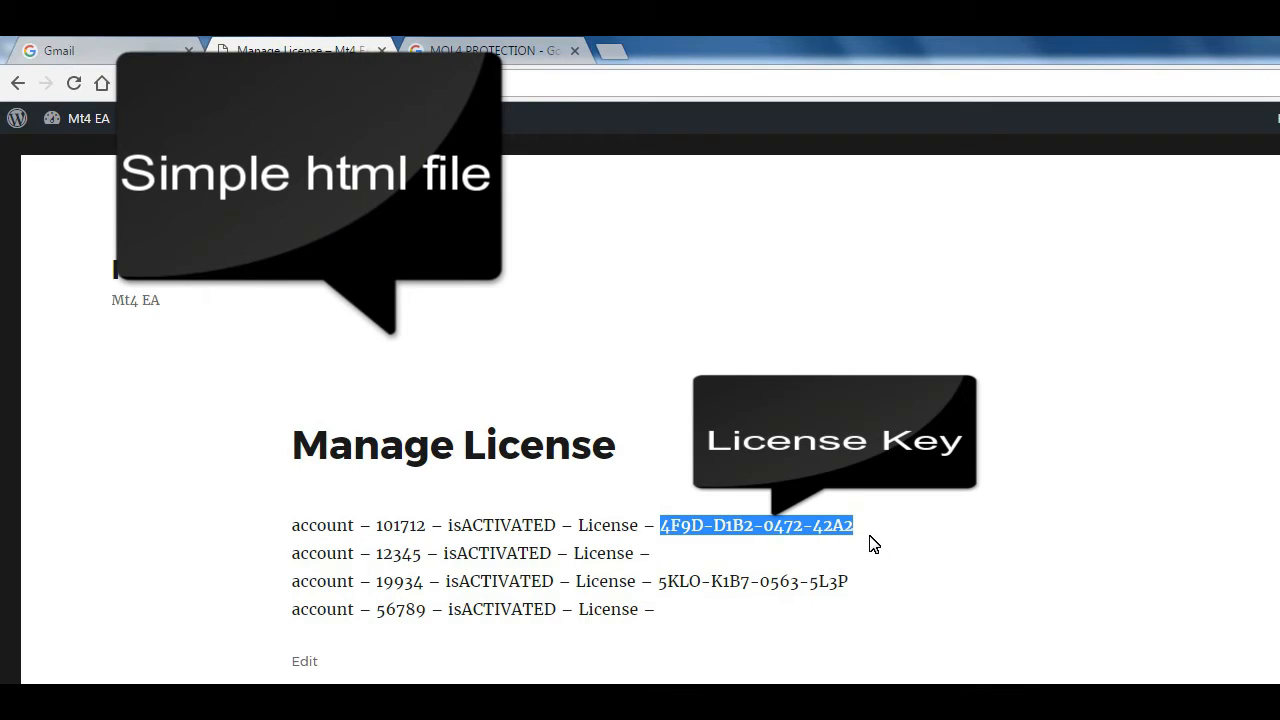
pyautogui.moveTo(866, 545)
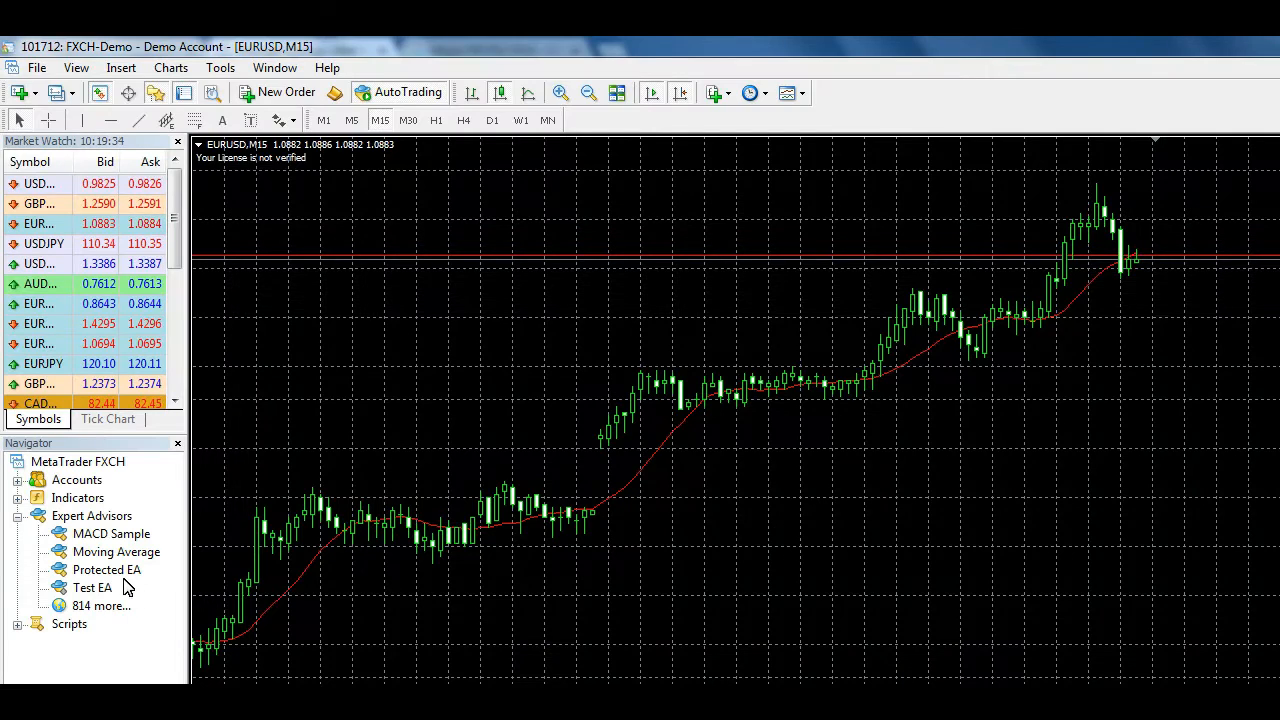
pyautogui.moveTo(125, 580)
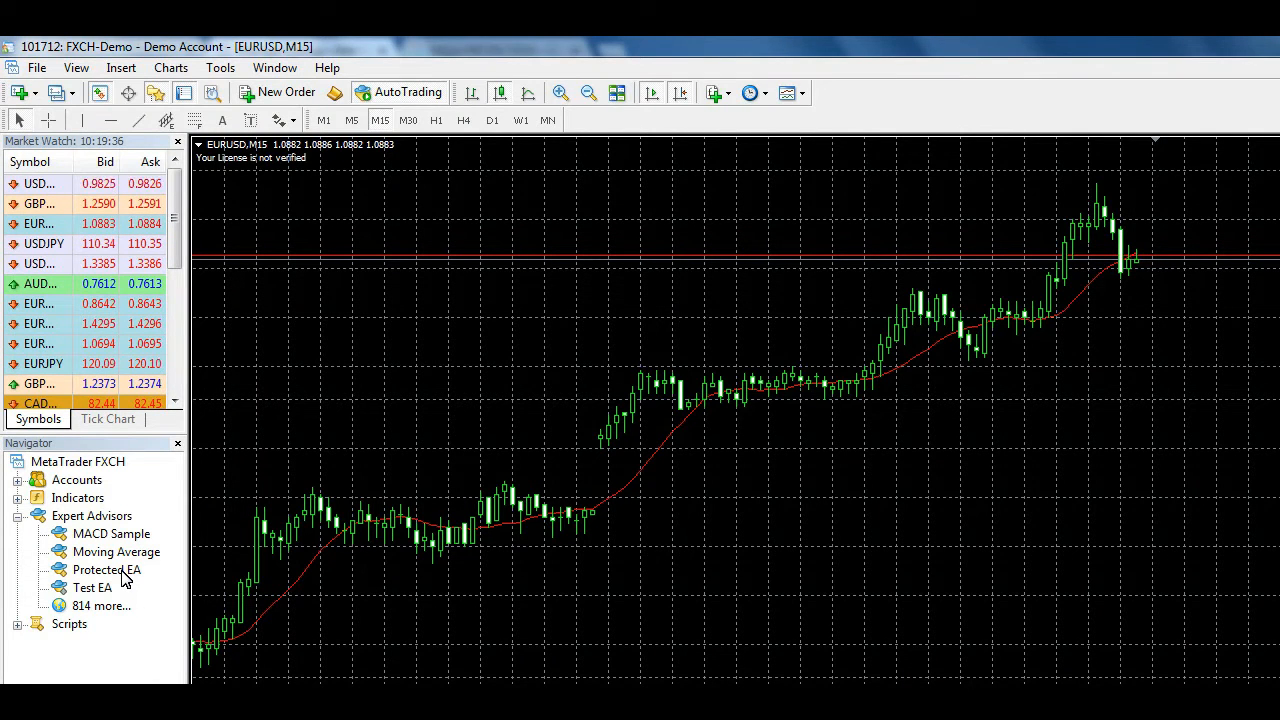
# Step: Attach Protected EA to the EURUSD chart with a blank license and dismiss the rejection alert
pyautogui.rightClick(106, 569)
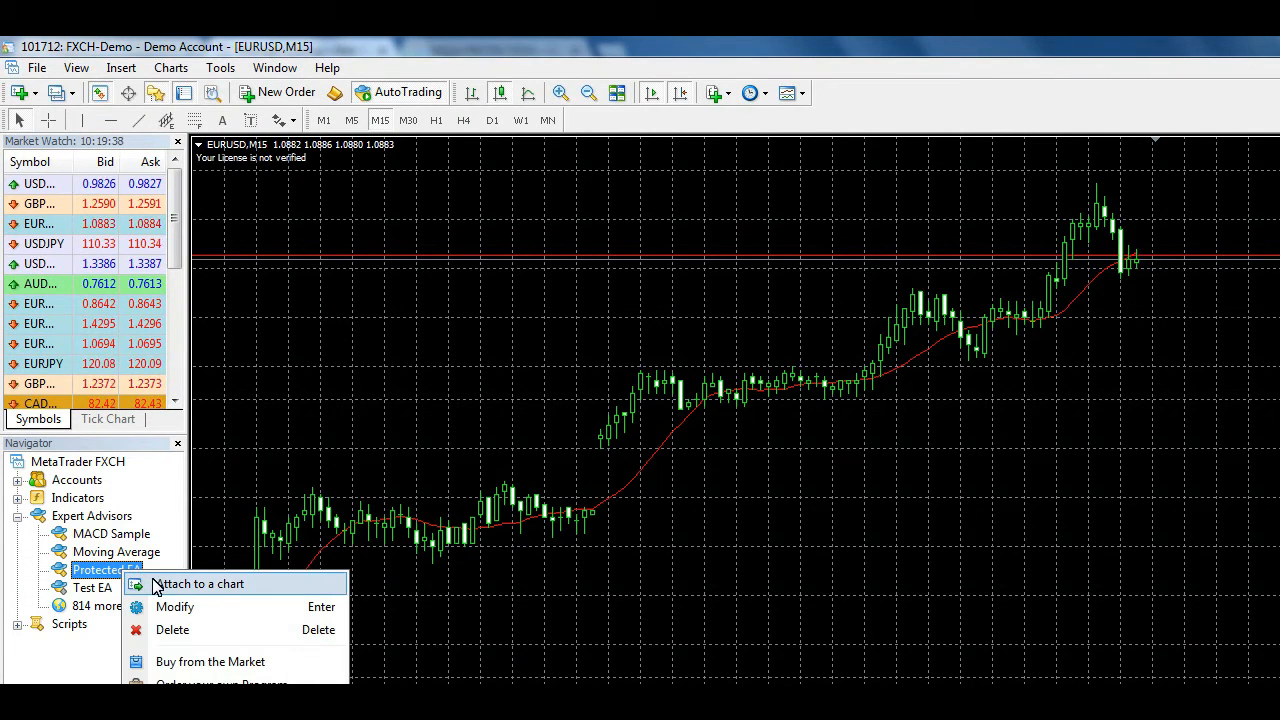
pyautogui.click(200, 583)
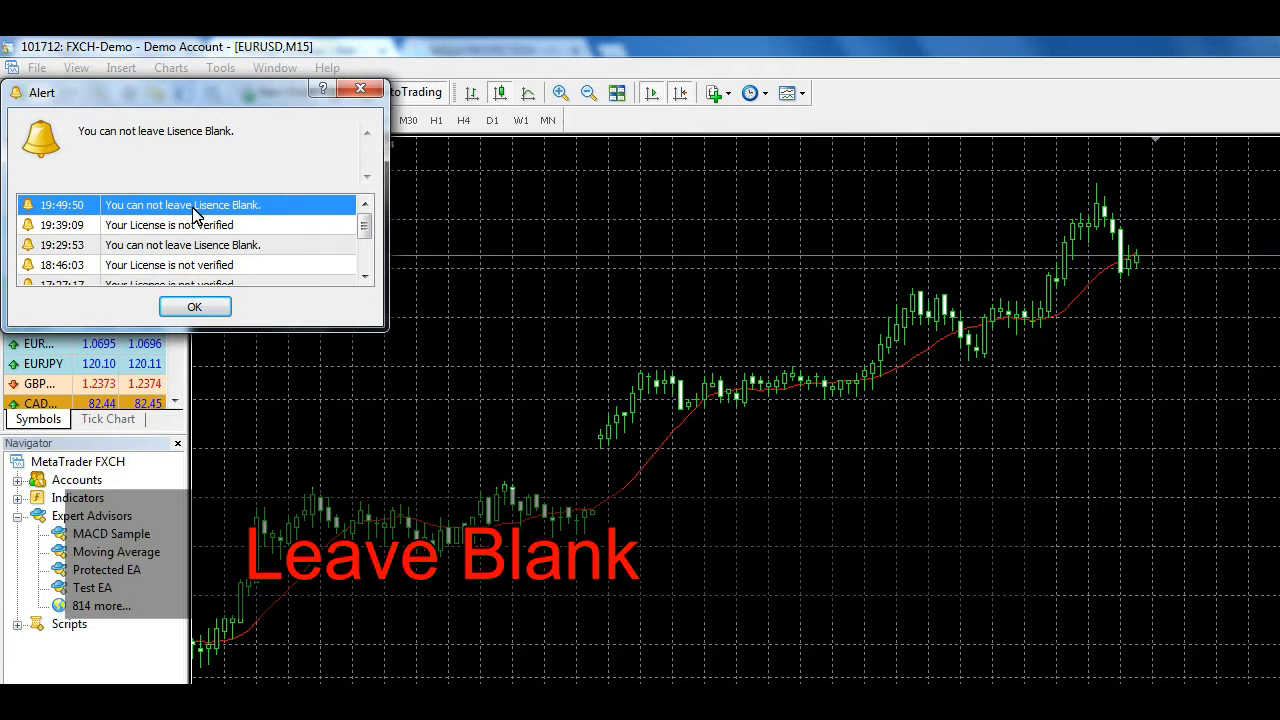
pyautogui.click(194, 307)
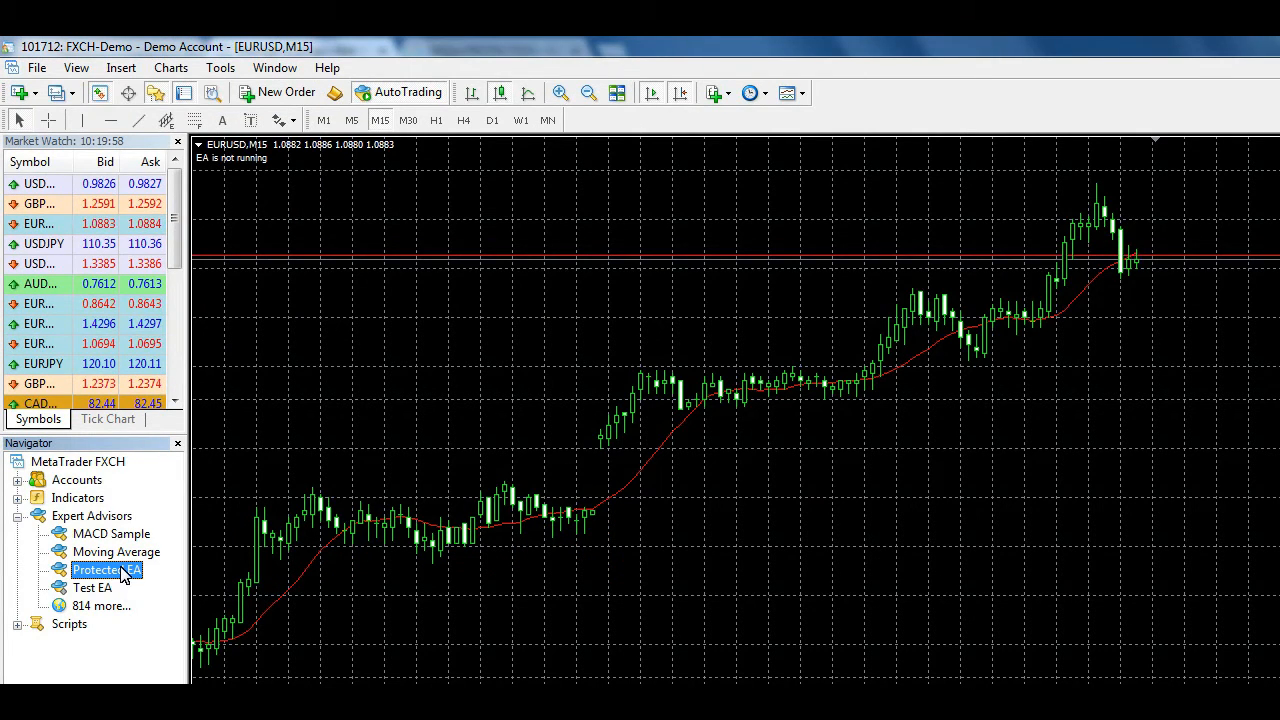
pyautogui.rightClick(100, 570)
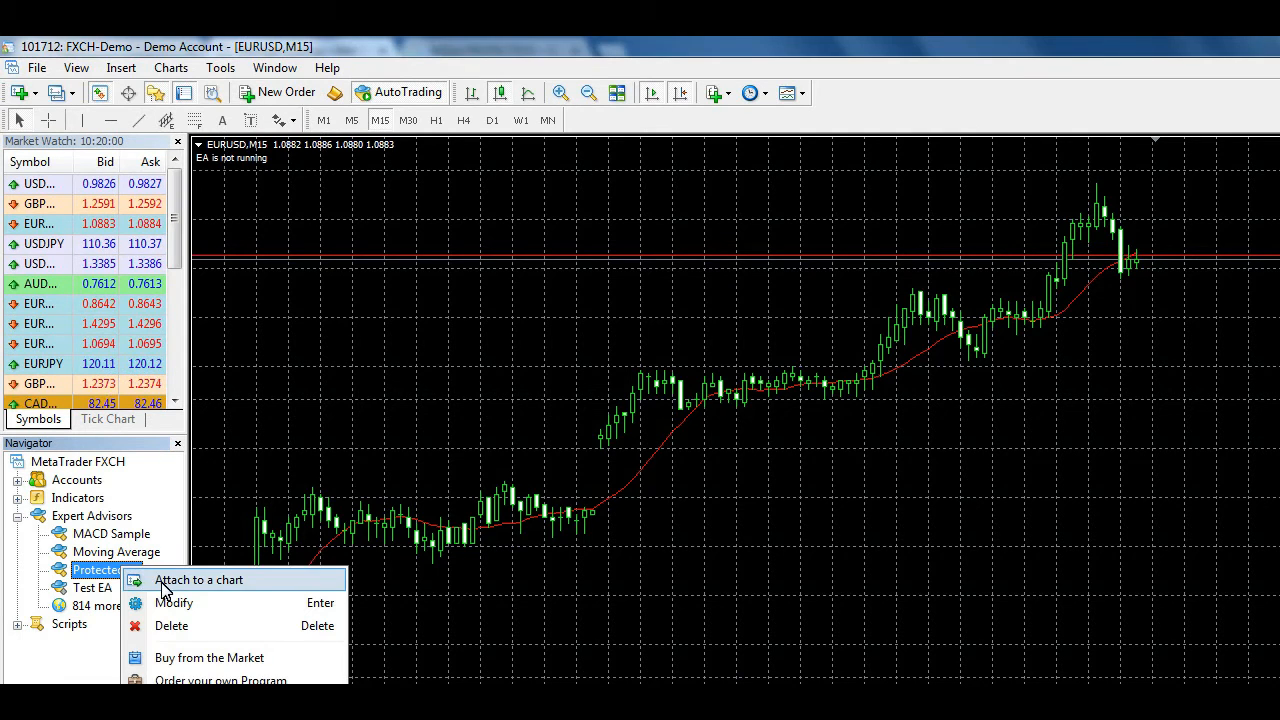
pyautogui.click(199, 580)
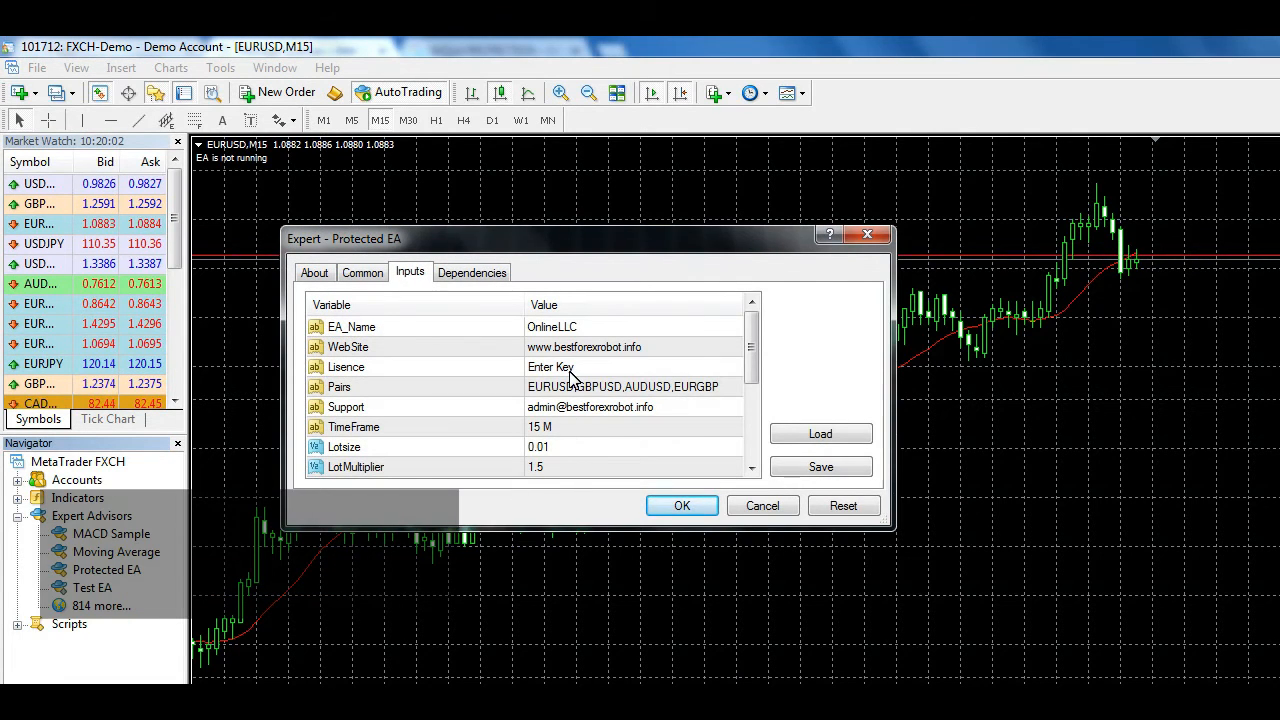
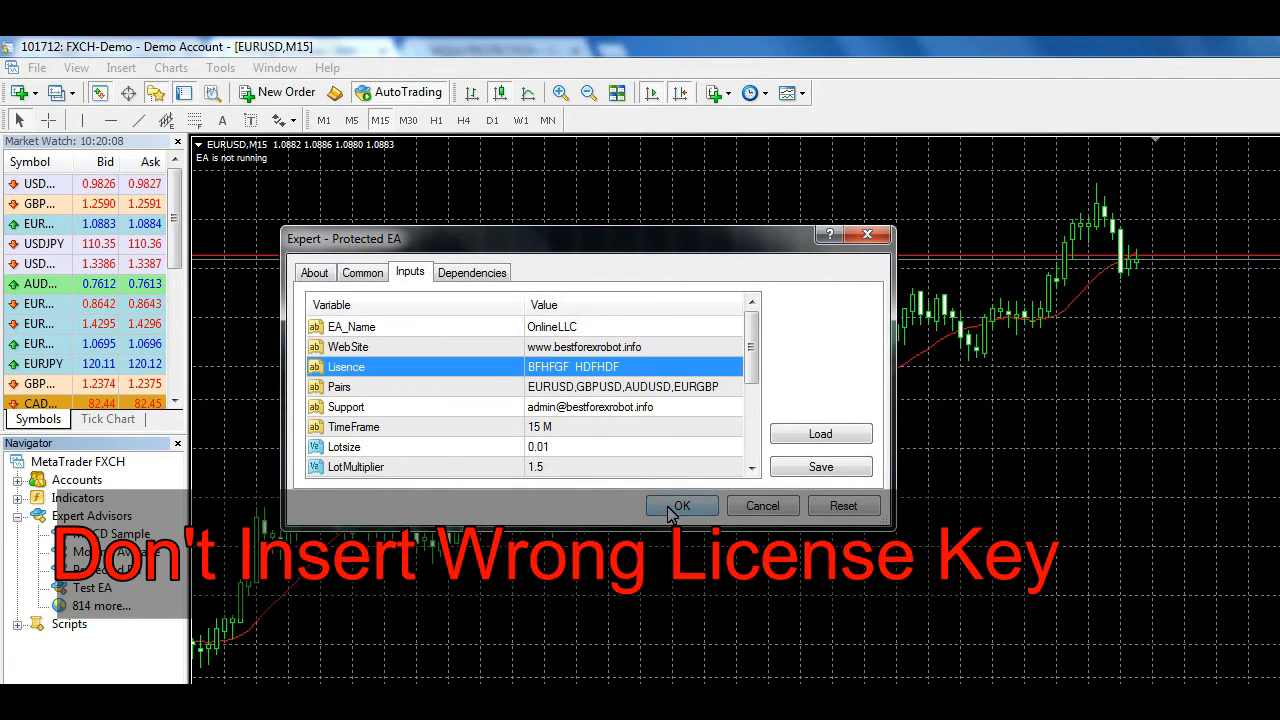
pyautogui.click(681, 505)
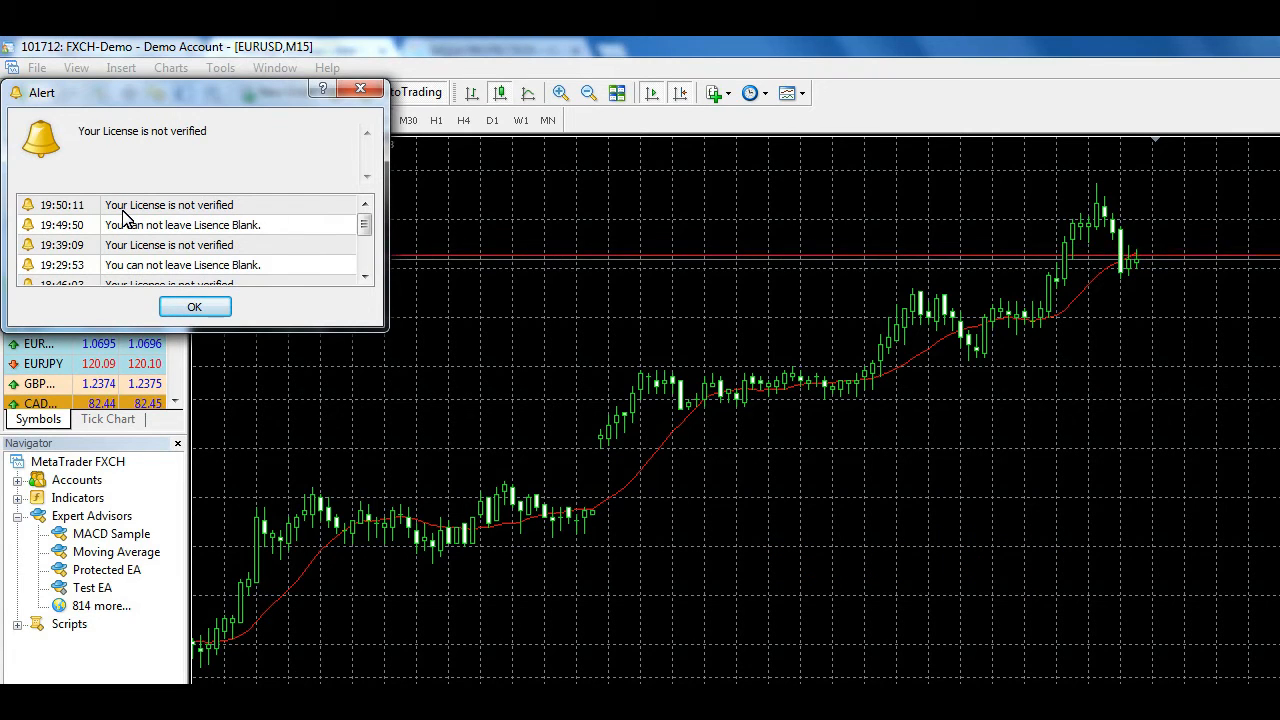
pyautogui.click(194, 307)
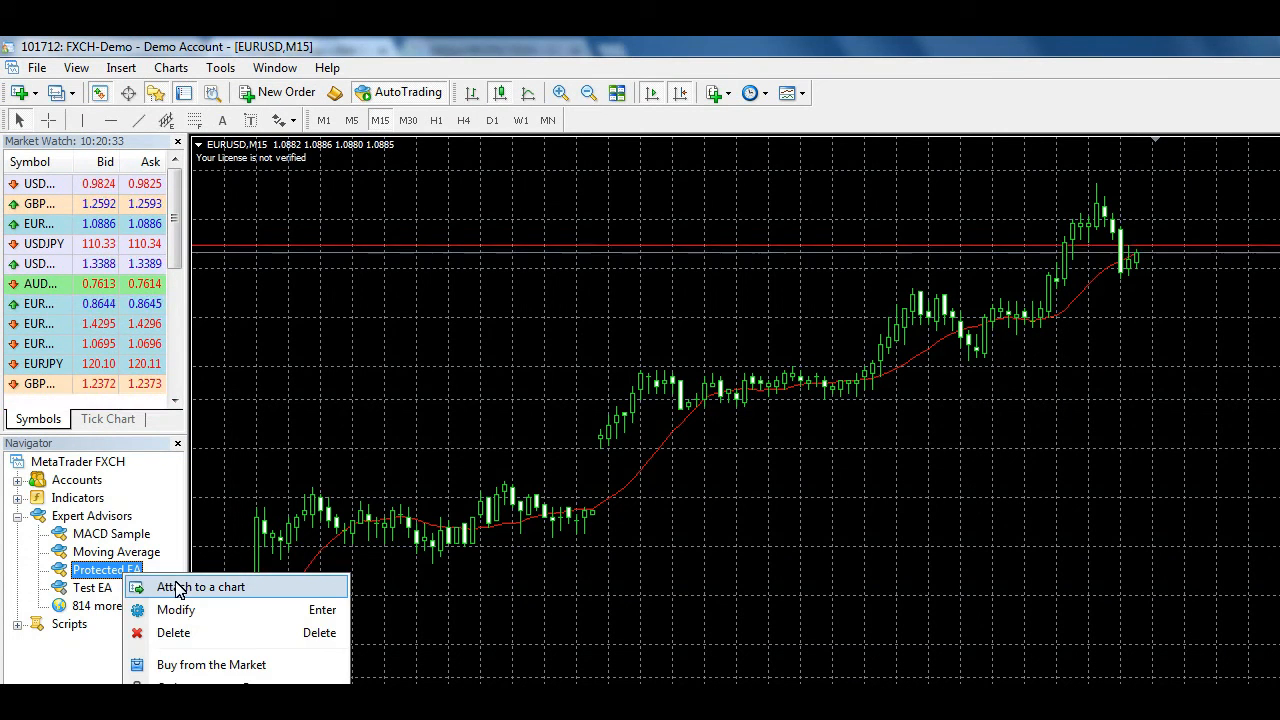
pyautogui.click(202, 587)
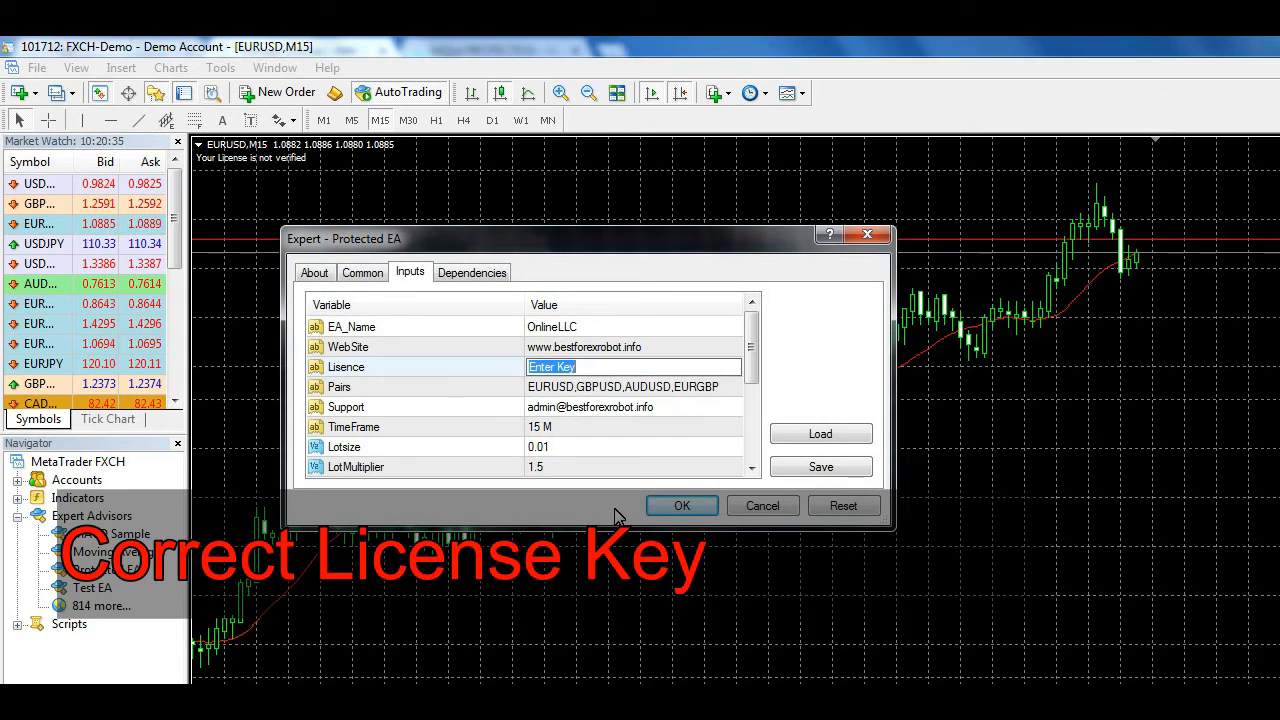
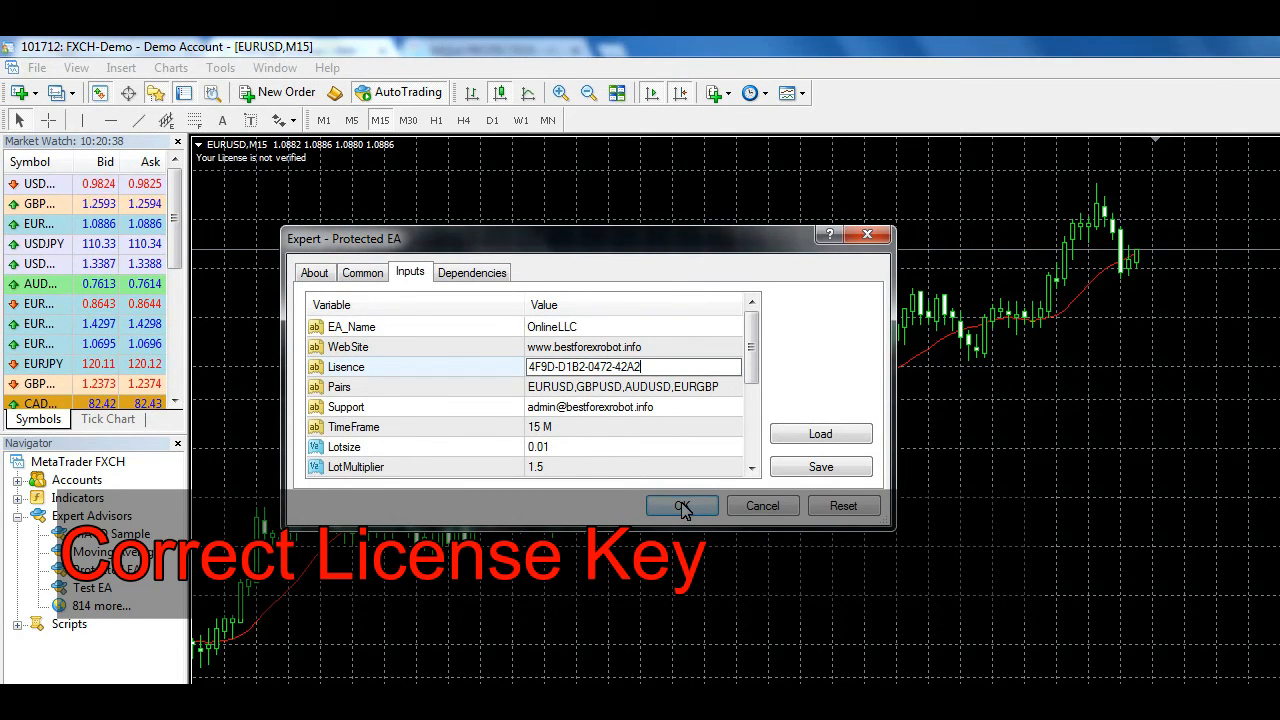
pyautogui.click(682, 505)
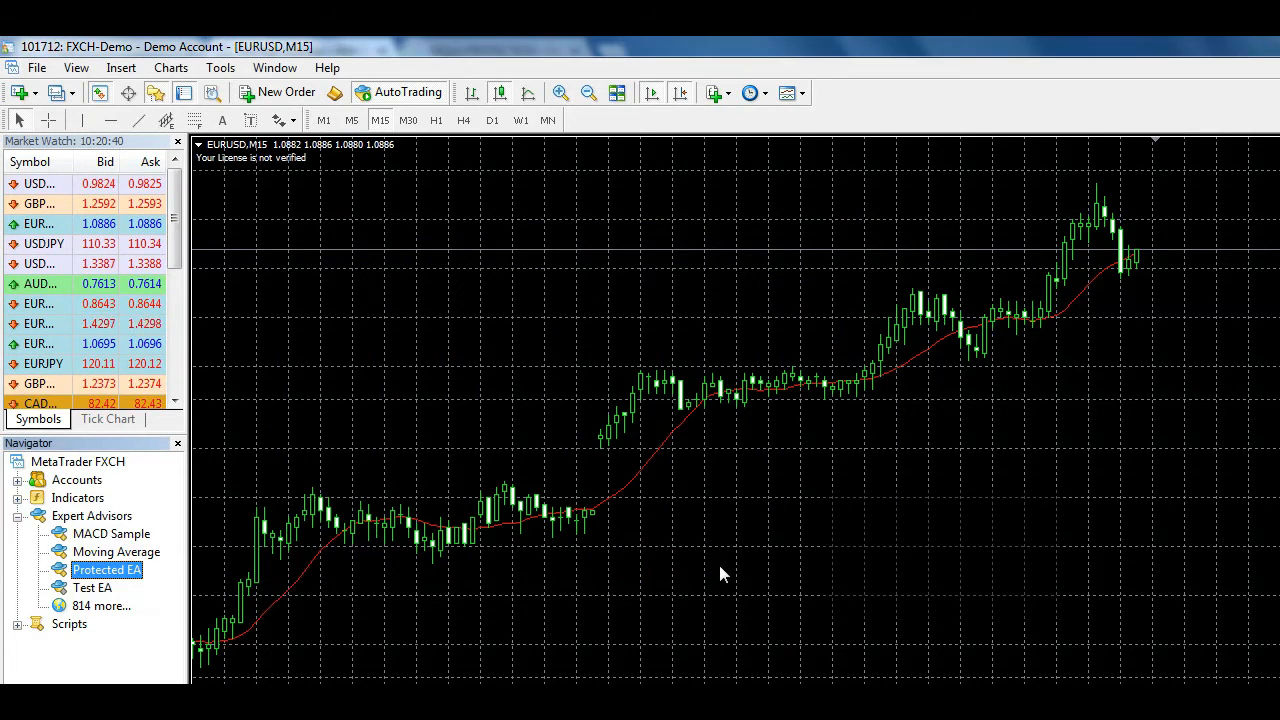